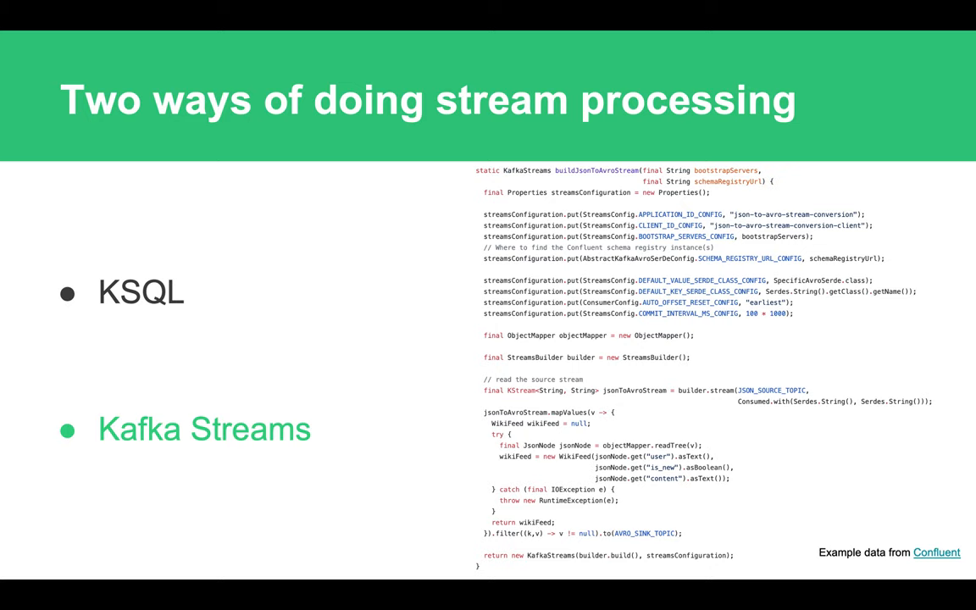
# - Advance two slides to 'JVM mostly', showing the GitHub issue requesting Python Kafka Streams
pyautogui.press('Right')
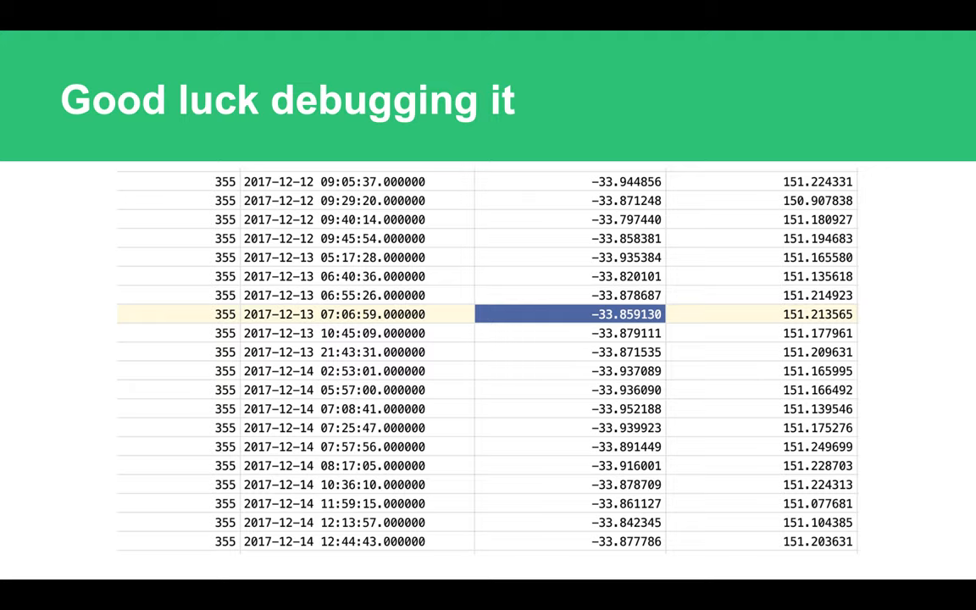
pyautogui.press('Right')
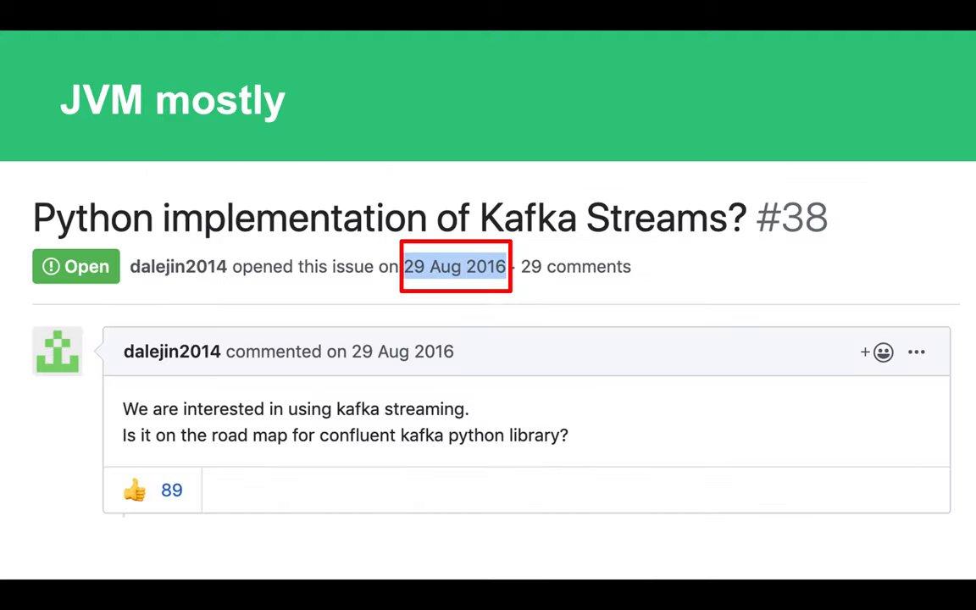